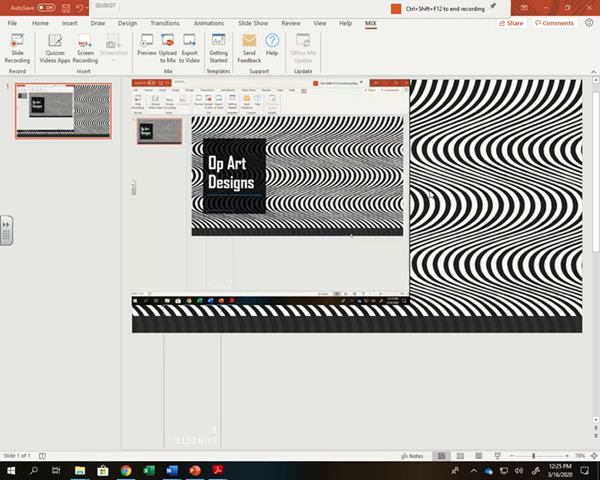
{"action": "mouse_move", "coordinate": [430, 197]}
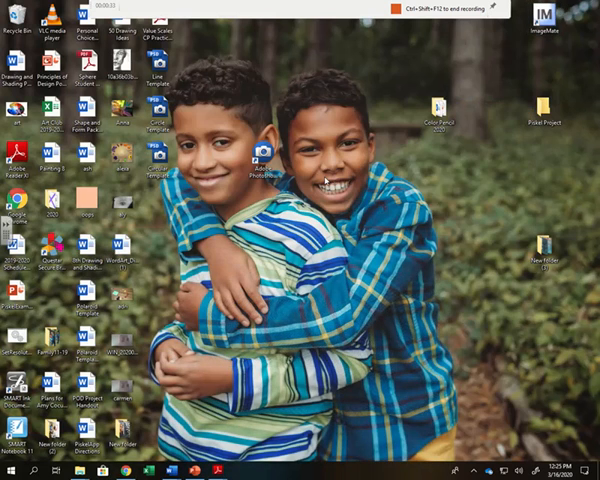
Launch Photoshop Elements 6.0 from its desktop shortcut
{"action": "left_click", "coordinate": [258, 165]}
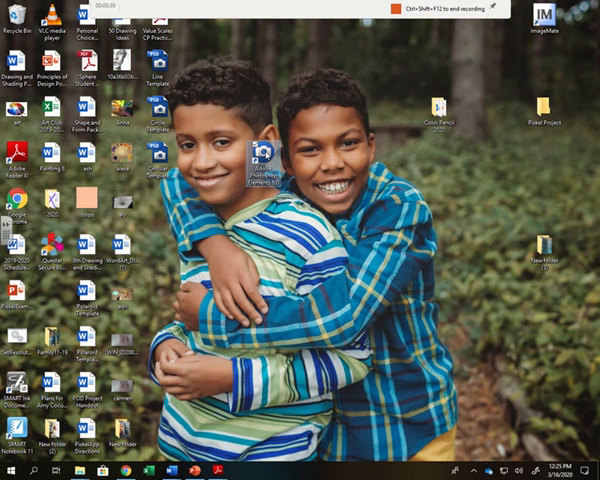
{"action": "mouse_move", "coordinate": [262, 163]}
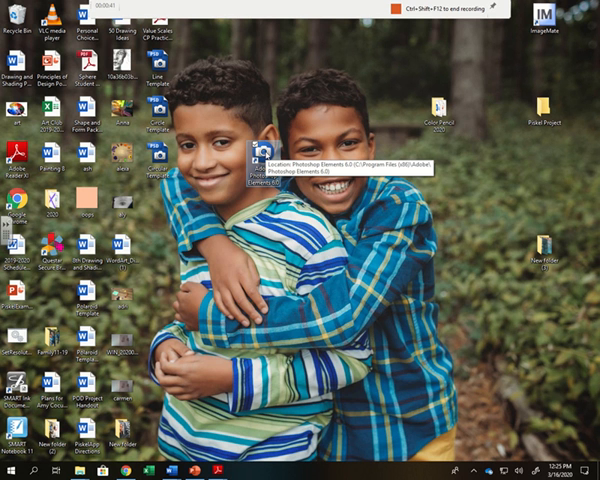
{"action": "double_click", "coordinate": [255, 160]}
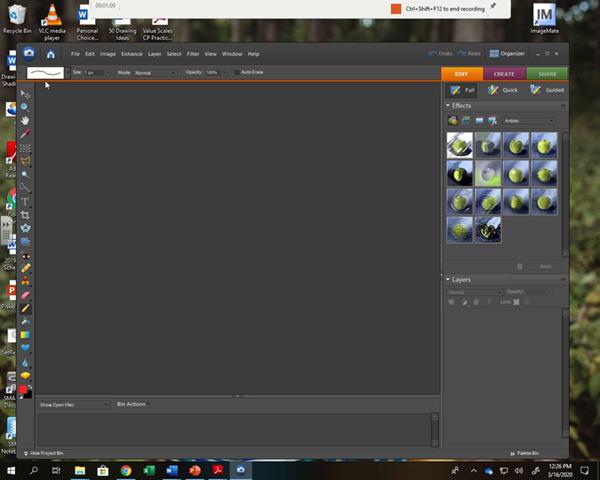
Open the Line Template file from the Desktop via File > Open
{"action": "left_click", "coordinate": [75, 54]}
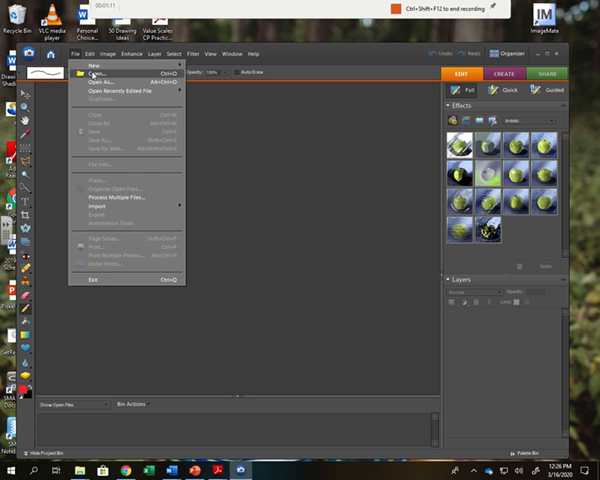
{"action": "left_click", "coordinate": [96, 78]}
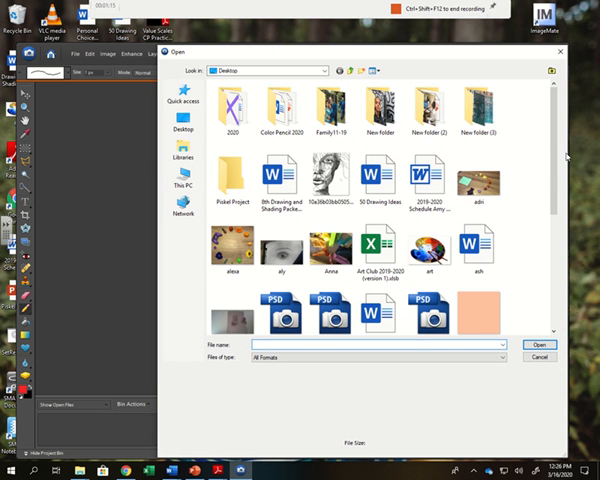
{"action": "scroll", "scroll_direction": "down", "scroll_amount": 3}
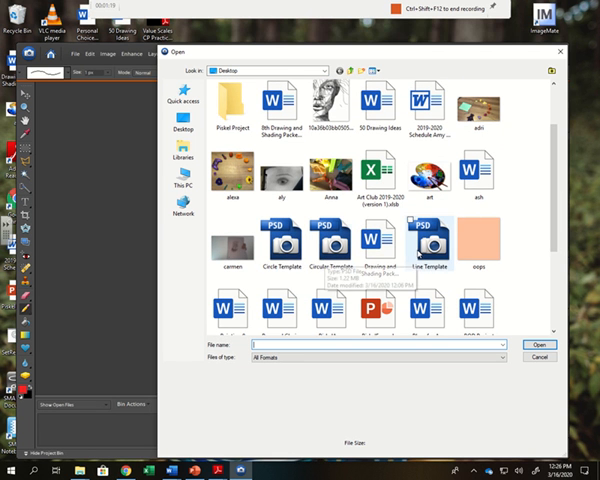
{"action": "left_click", "coordinate": [423, 245]}
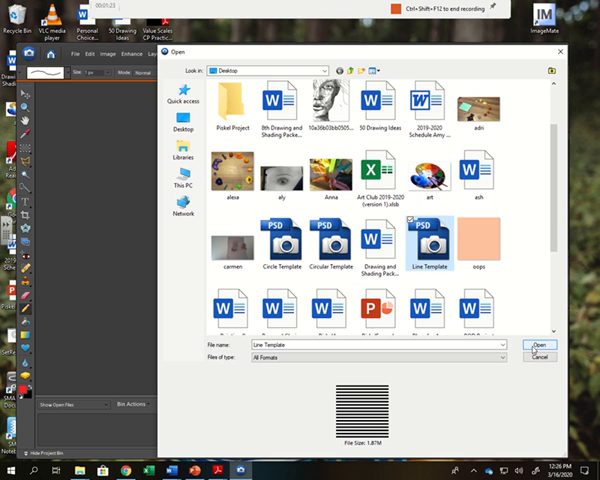
{"action": "left_click", "coordinate": [540, 345]}
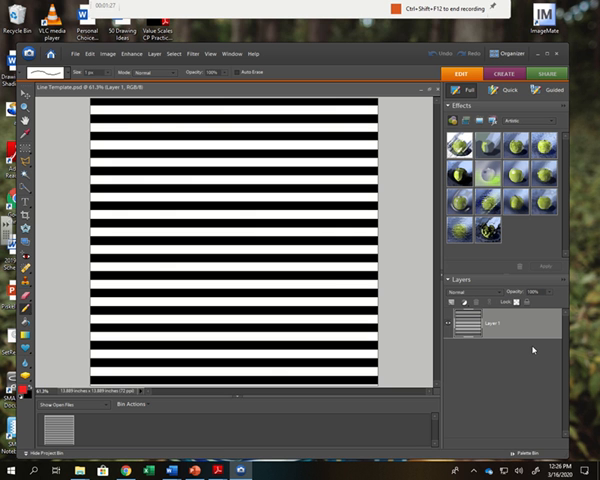
Zoom the view out to 50% so the whole stripe image fits
{"action": "left_click", "coordinate": [206, 54]}
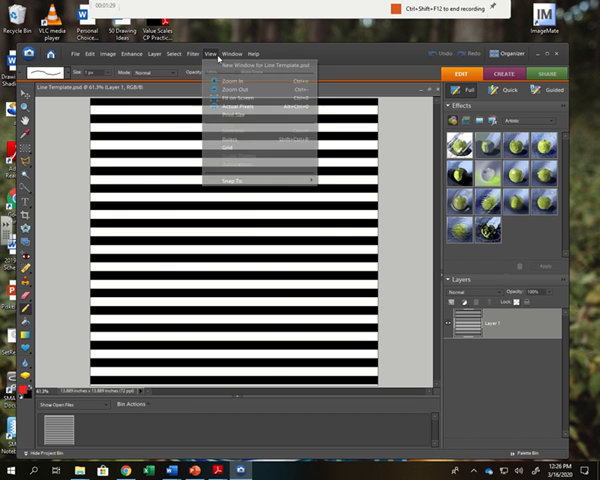
{"action": "left_click", "coordinate": [222, 78]}
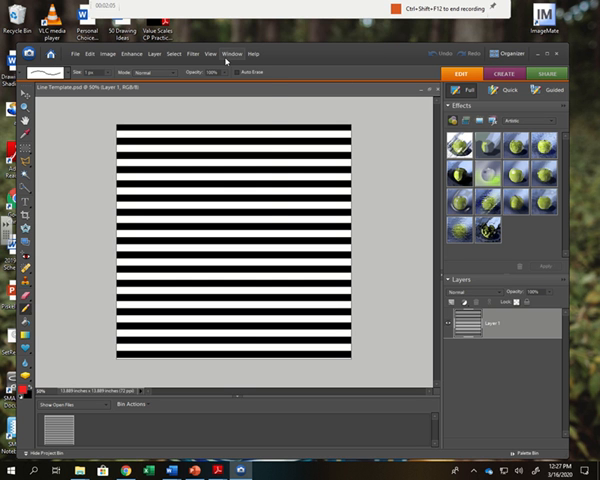
{"action": "left_click", "coordinate": [192, 54]}
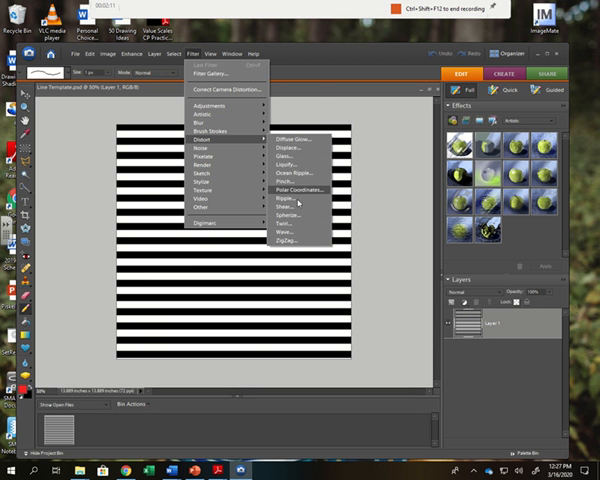
{"action": "left_click", "coordinate": [298, 222]}
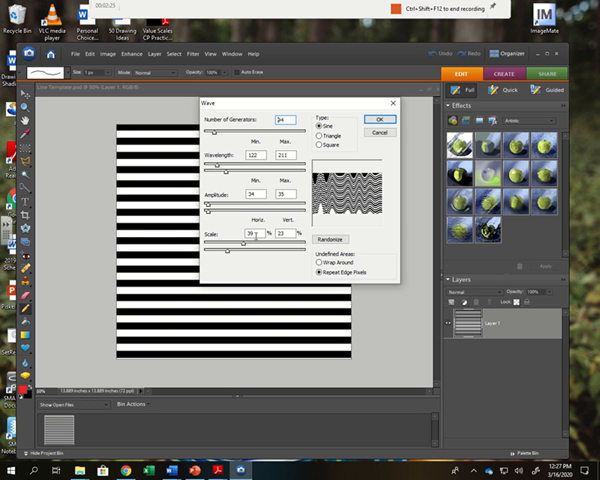
{"action": "left_click", "coordinate": [378, 119]}
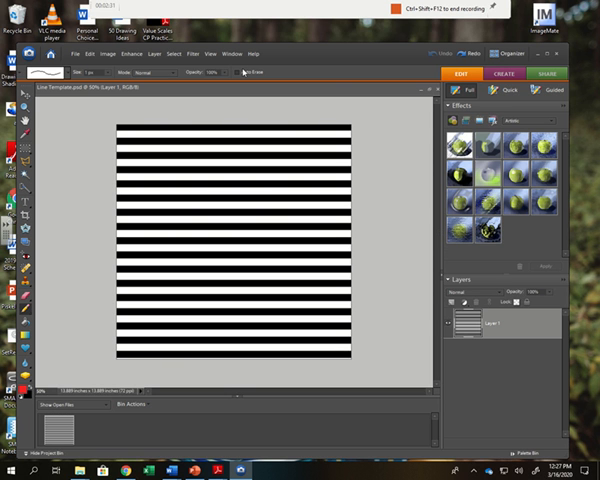
Apply the Distort > Wave filter with Triangle type and a larger vertical scale
{"action": "left_click", "coordinate": [181, 54]}
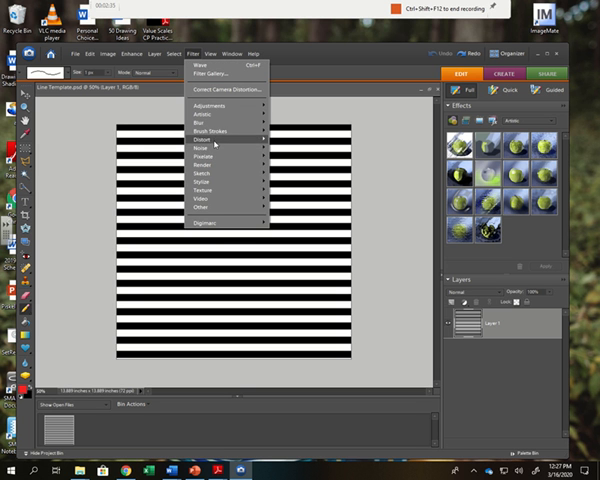
{"action": "left_click", "coordinate": [200, 65]}
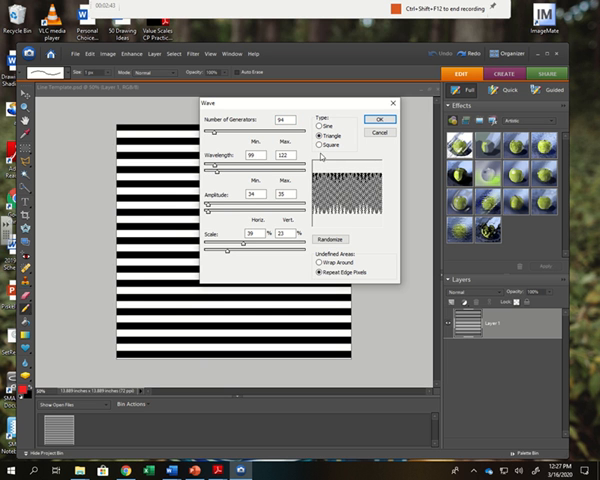
{"action": "left_click", "coordinate": [317, 144]}
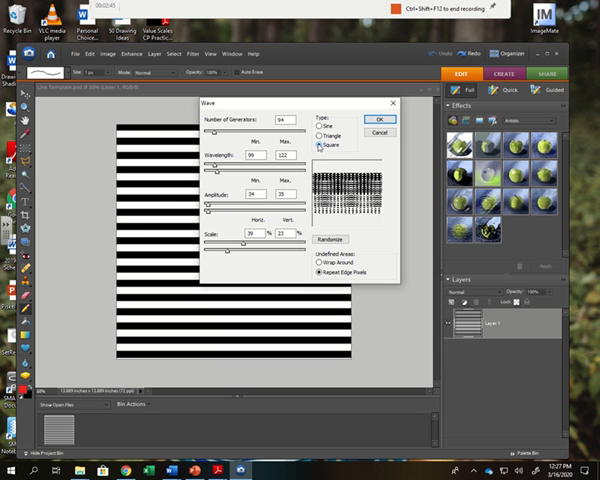
{"action": "left_click", "coordinate": [321, 135]}
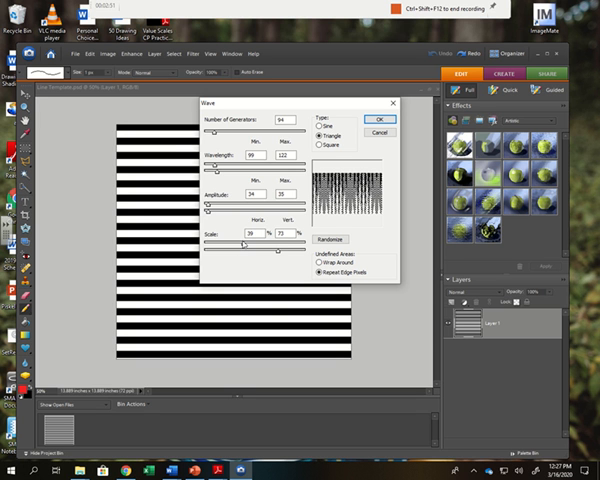
{"action": "left_click_drag", "start_coordinate": [235, 248], "coordinate": [217, 248]}
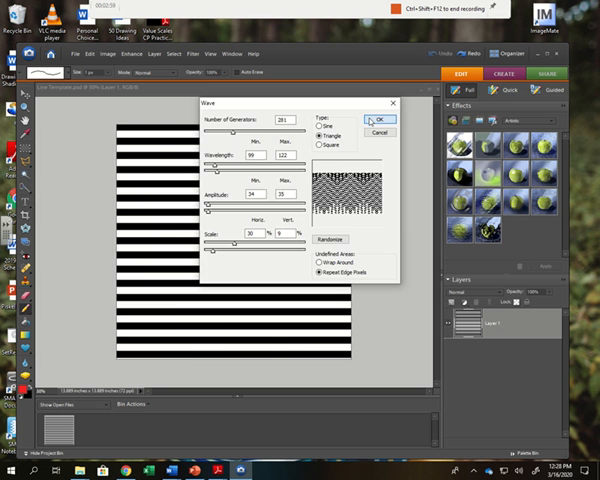
{"action": "left_click", "coordinate": [377, 120]}
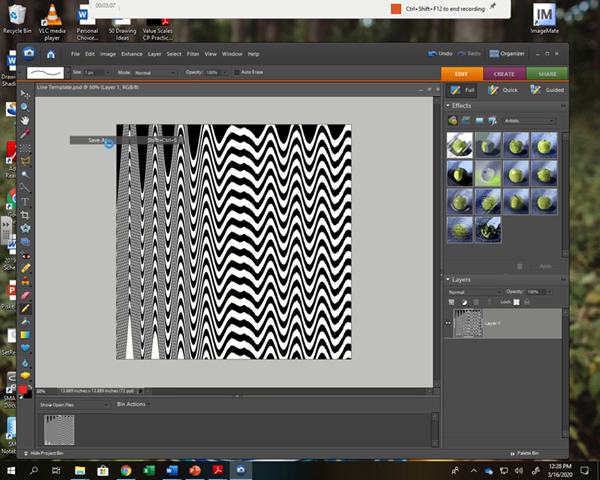
Save a JPEG copy of the warped design named 'OpArt'
{"action": "left_click", "coordinate": [97, 138]}
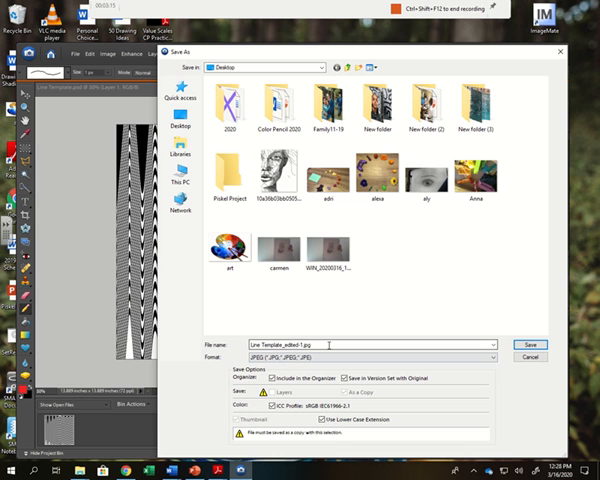
{"action": "type", "text": "oops.gif"}
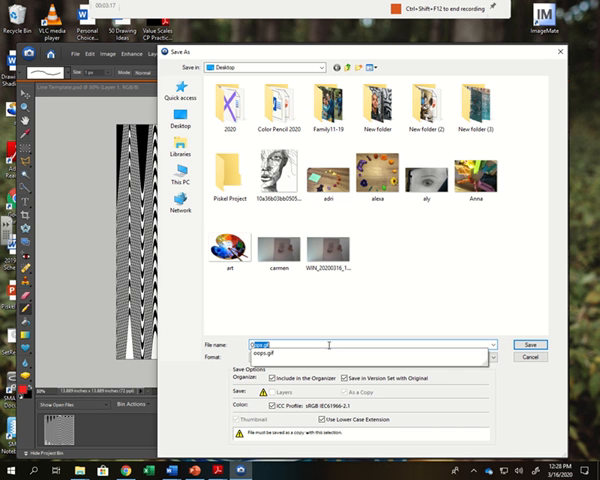
{"action": "type", "text": "OpArtCrouzz1"}
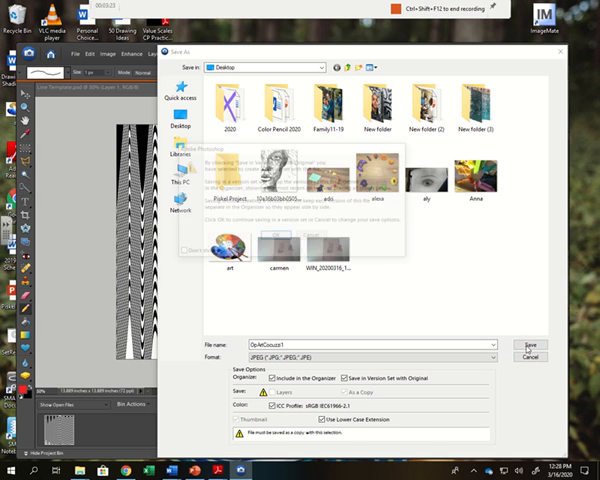
{"action": "left_click", "coordinate": [520, 344]}
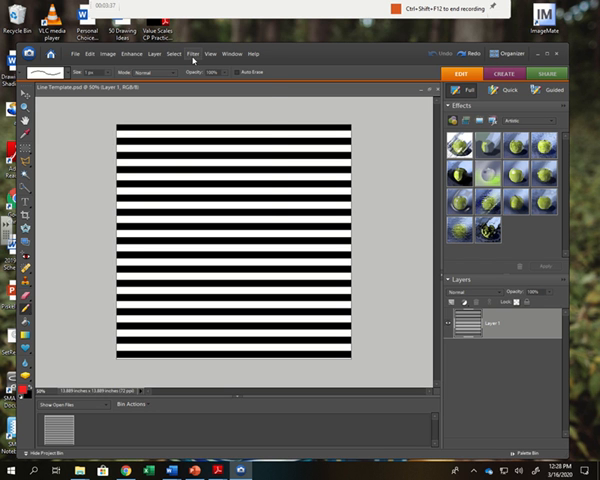
Open the Liquify filter and change its preview magnification
{"action": "left_click", "coordinate": [194, 54]}
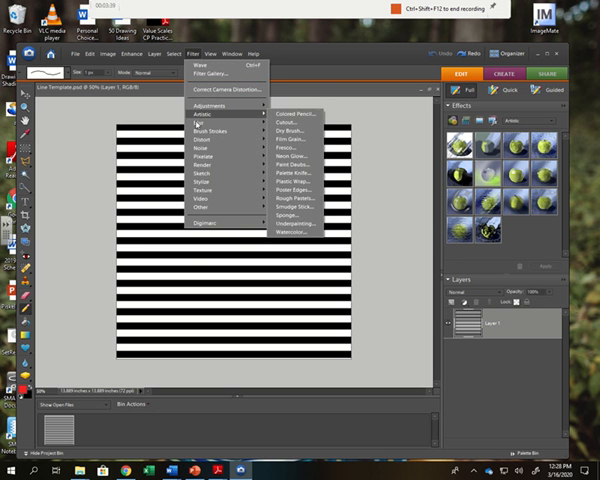
{"action": "mouse_move", "coordinate": [204, 149]}
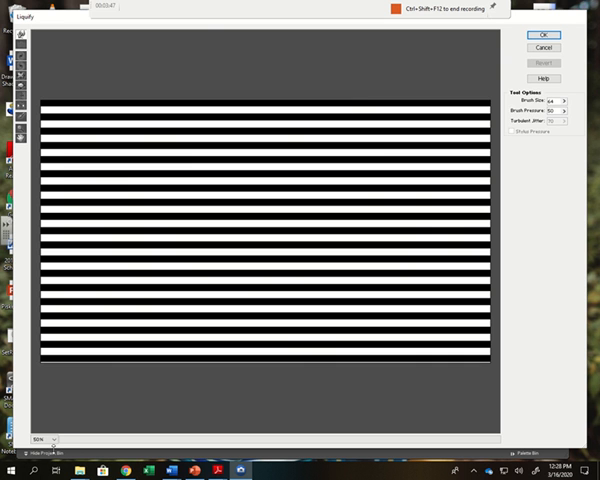
{"action": "left_click", "coordinate": [48, 441]}
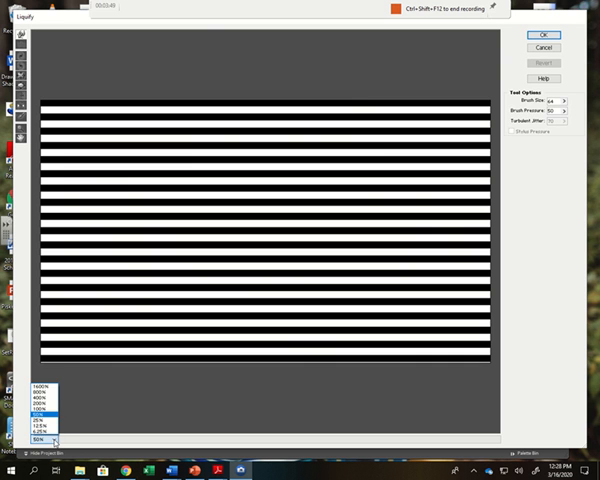
{"action": "left_click", "coordinate": [40, 441]}
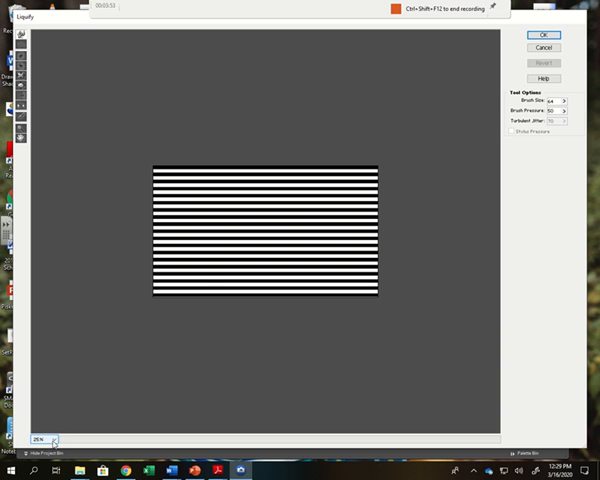
{"action": "left_click", "coordinate": [48, 440]}
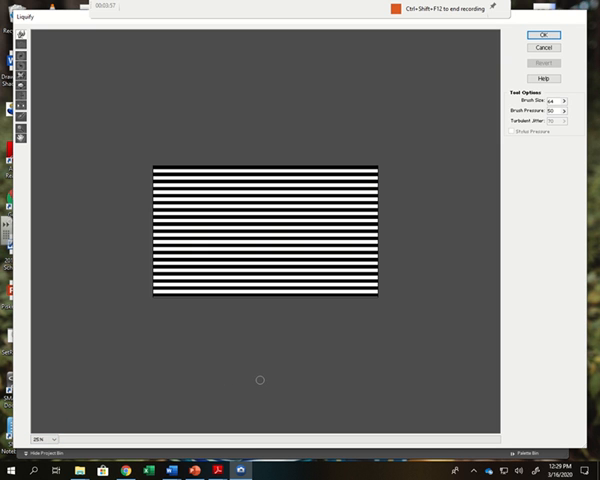
{"action": "mouse_move", "coordinate": [249, 196]}
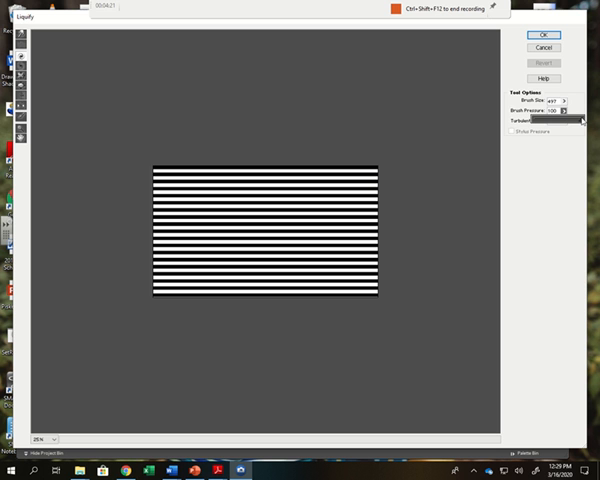
{"action": "mouse_move", "coordinate": [352, 160]}
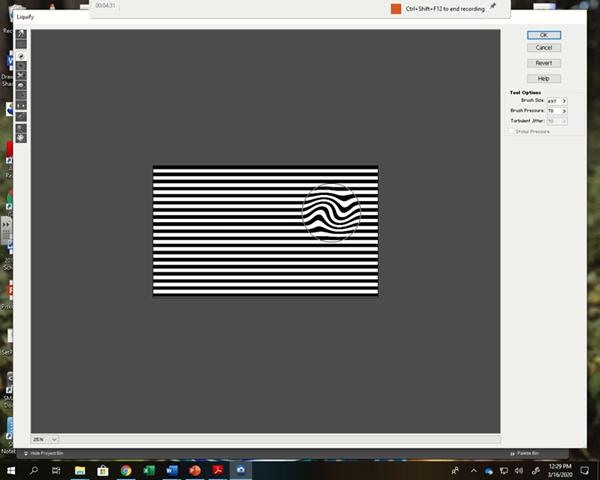
Twirl the stripes into swirls at the right, lower right and upper left
{"action": "left_click_drag", "start_coordinate": [325, 215], "coordinate": [335, 220]}
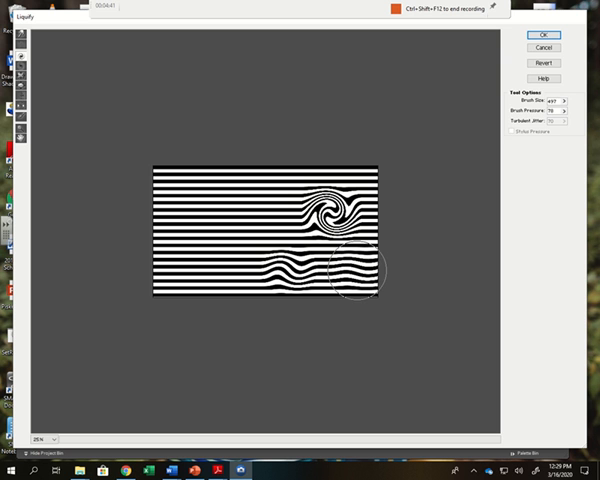
{"action": "left_click_drag", "start_coordinate": [355, 280], "coordinate": [355, 265]}
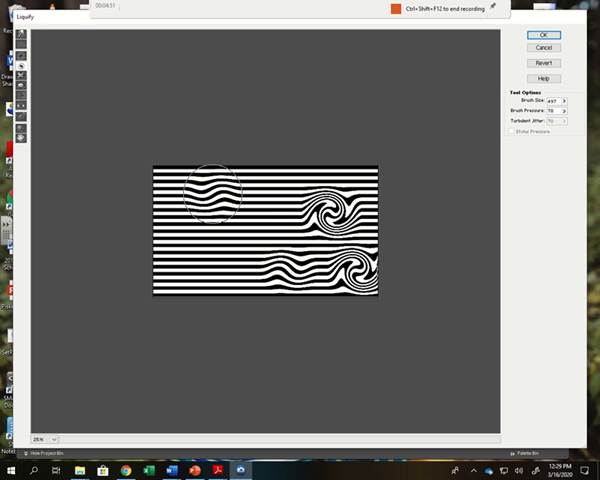
{"action": "left_click_drag", "start_coordinate": [210, 185], "coordinate": [210, 200]}
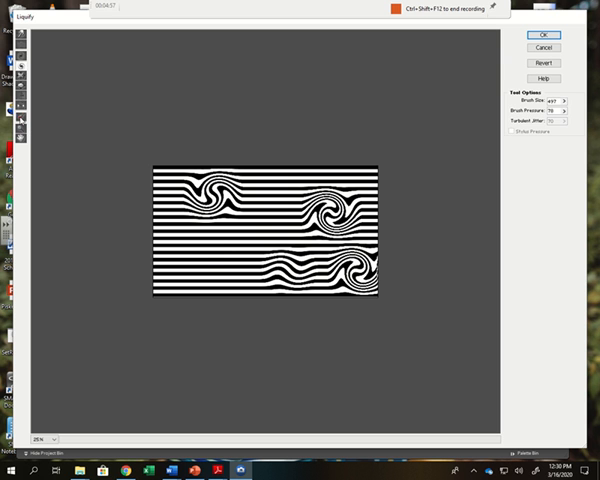
{"action": "mouse_move", "coordinate": [229, 264]}
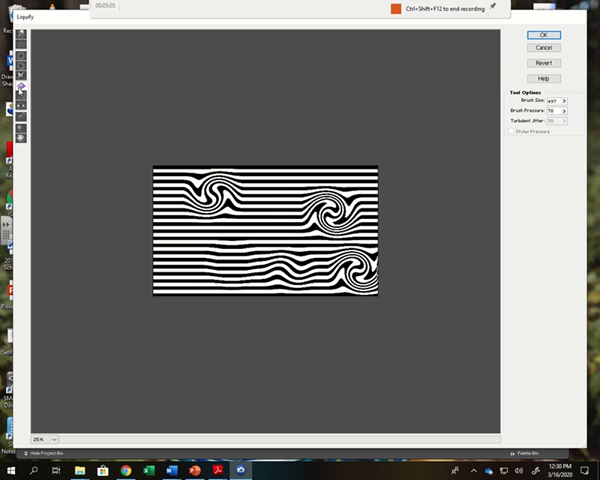
{"action": "left_click", "coordinate": [185, 240]}
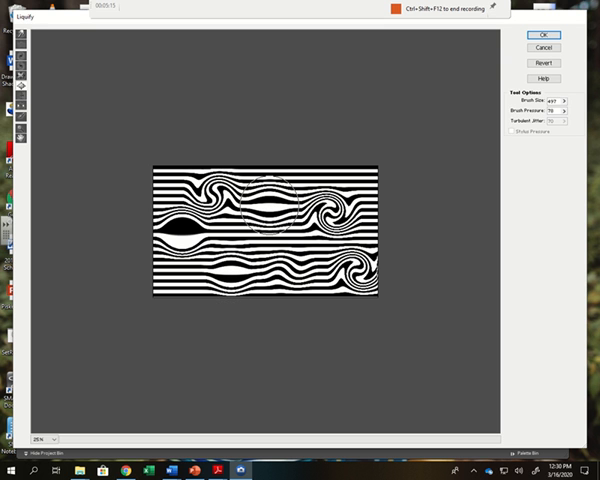
Revert the Liquify preview and bloat the middle stripes from left to right edge
{"action": "left_click", "coordinate": [543, 63]}
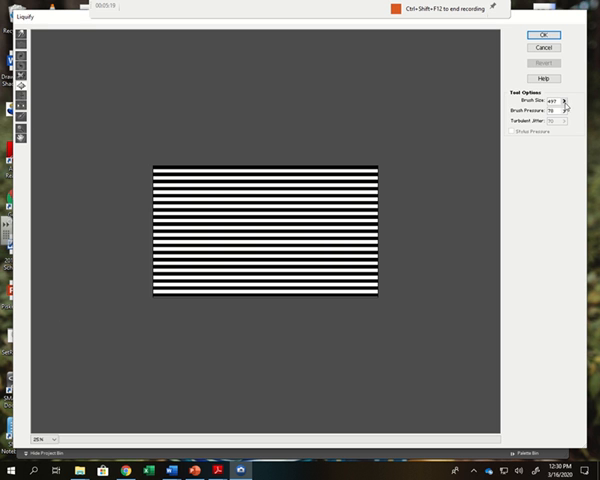
{"action": "mouse_move", "coordinate": [180, 217]}
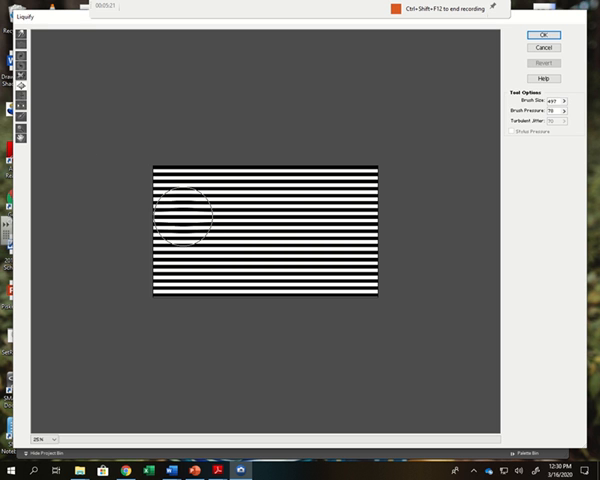
{"action": "left_click_drag", "start_coordinate": [185, 215], "coordinate": [265, 225]}
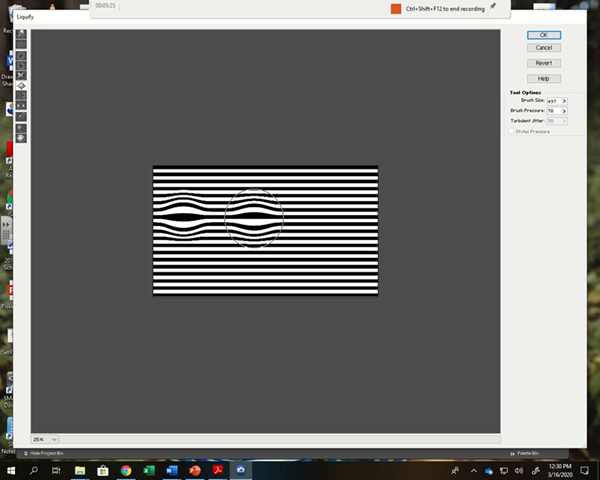
{"action": "left_click_drag", "start_coordinate": [255, 210], "coordinate": [318, 225]}
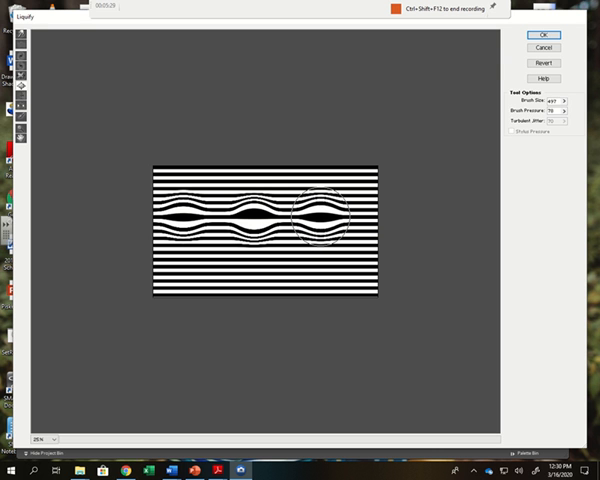
{"action": "left_click_drag", "start_coordinate": [320, 215], "coordinate": [370, 225]}
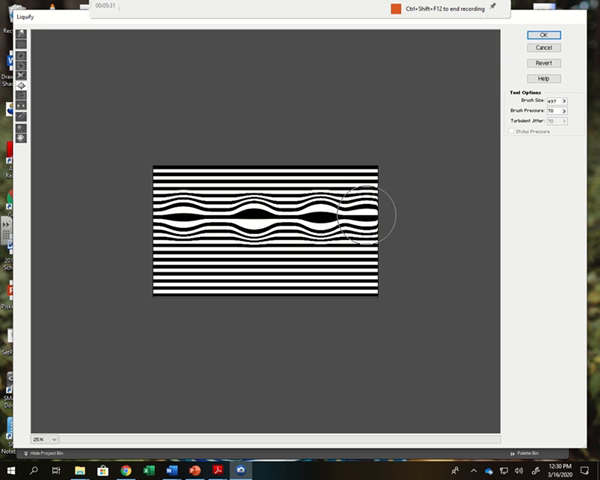
{"action": "left_click_drag", "start_coordinate": [370, 210], "coordinate": [290, 215]}
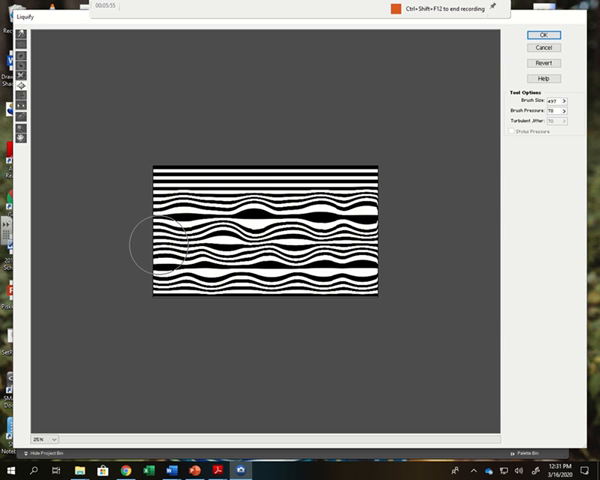
Add Bloat strokes across the lower-left stripes and near the top right
{"action": "left_click_drag", "start_coordinate": [150, 240], "coordinate": [275, 240]}
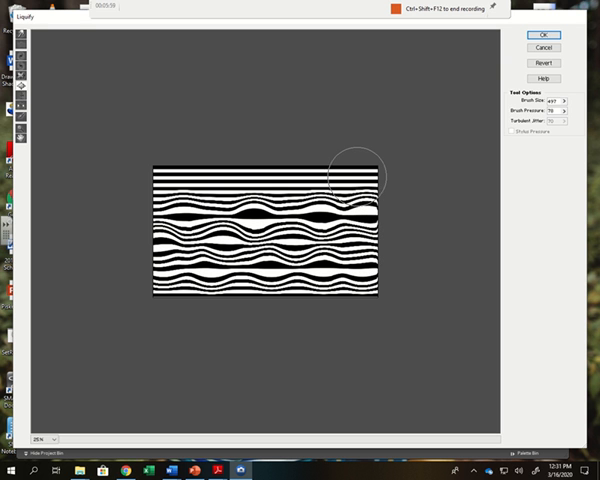
{"action": "left_click_drag", "start_coordinate": [355, 170], "coordinate": [335, 190]}
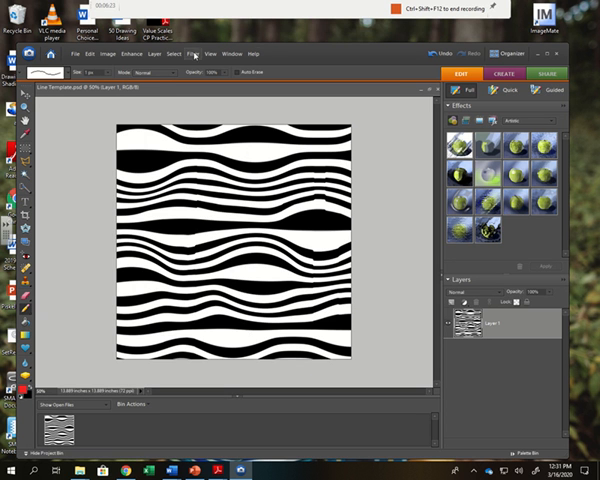
Run the Wave distortion filter again on the banded template and confirm
{"action": "left_click", "coordinate": [192, 54]}
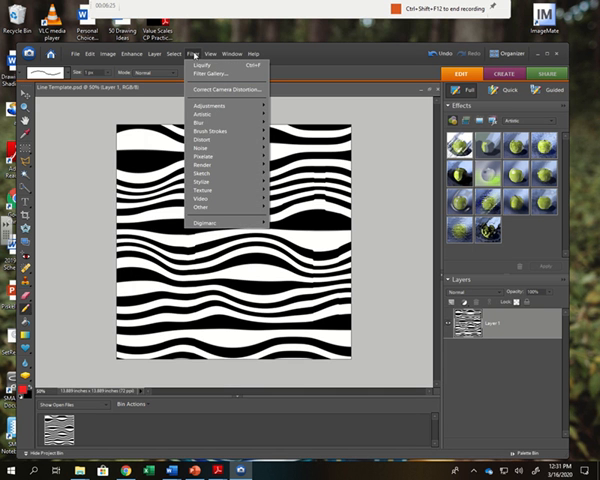
{"action": "mouse_move", "coordinate": [210, 147]}
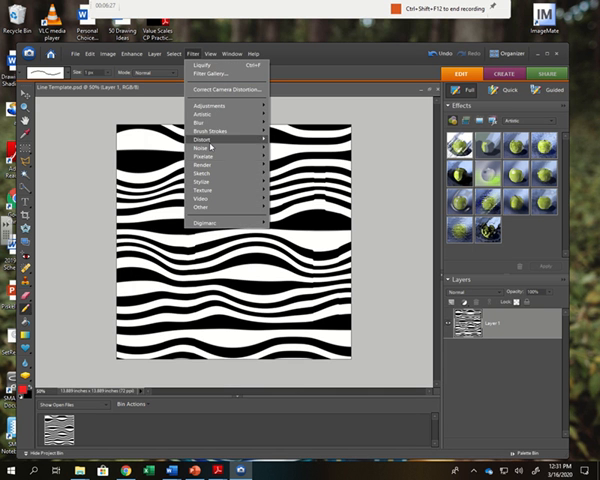
{"action": "left_click", "coordinate": [204, 150]}
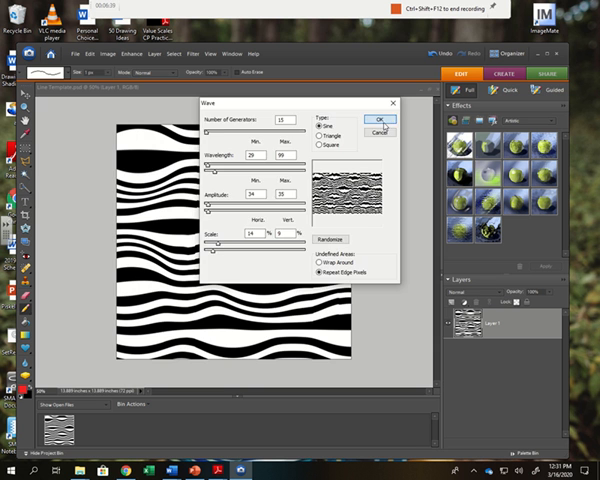
{"action": "left_click", "coordinate": [380, 118]}
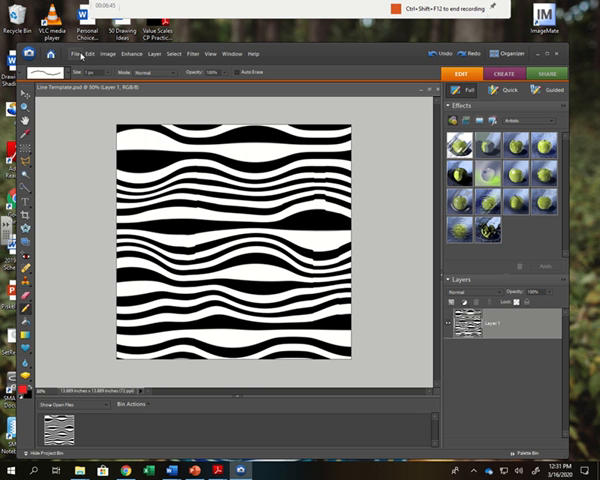
Save the wavy stripe image as a JPEG named 'OpArt', accepting the version-set notice and JPEG quality settings
{"action": "left_click", "coordinate": [74, 54]}
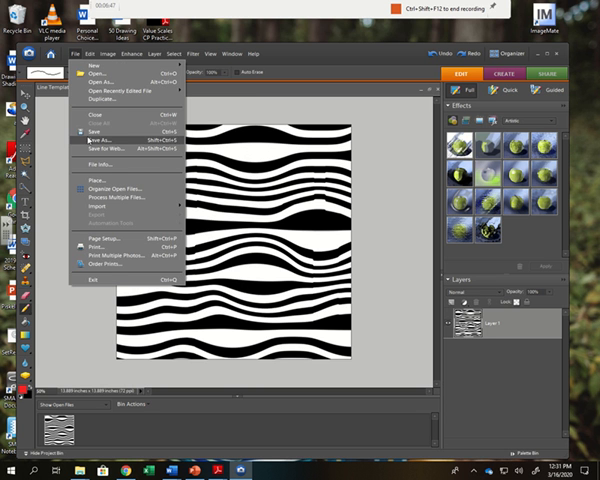
{"action": "left_click", "coordinate": [100, 144]}
{"action": "type", "text": "Ccouzz"}
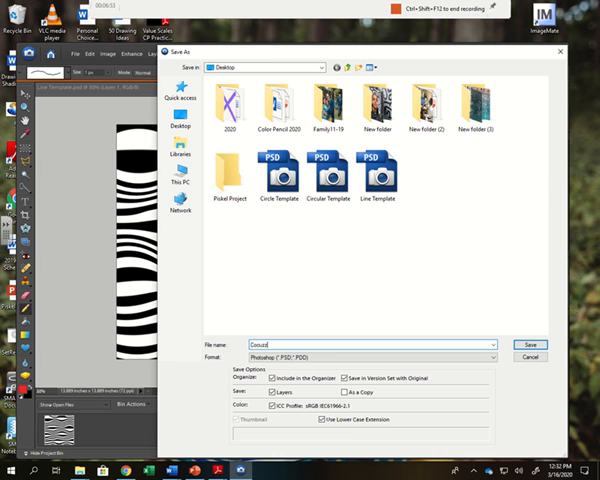
{"action": "type", "text": "OpArt2.jpg"}
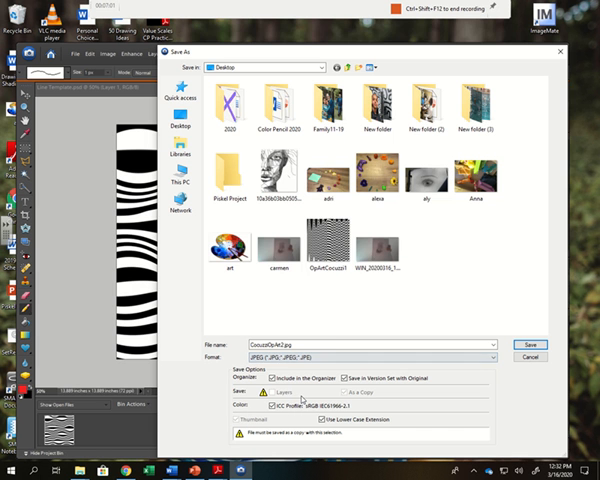
{"action": "left_click", "coordinate": [530, 343]}
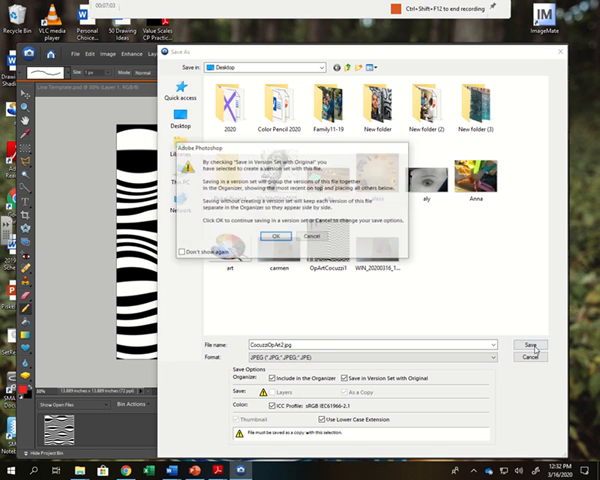
{"action": "left_click", "coordinate": [273, 236]}
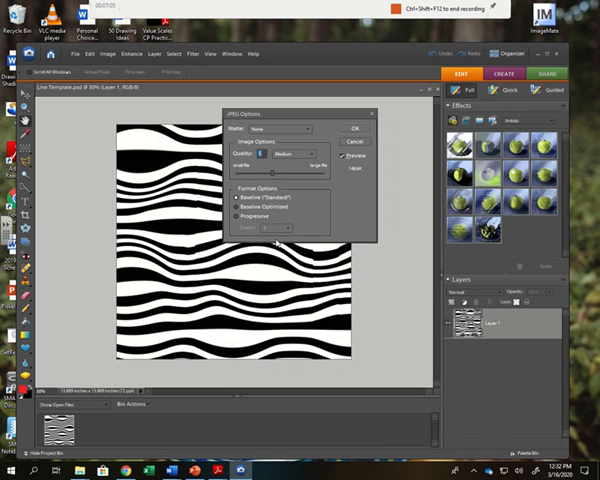
{"action": "left_click", "coordinate": [353, 128]}
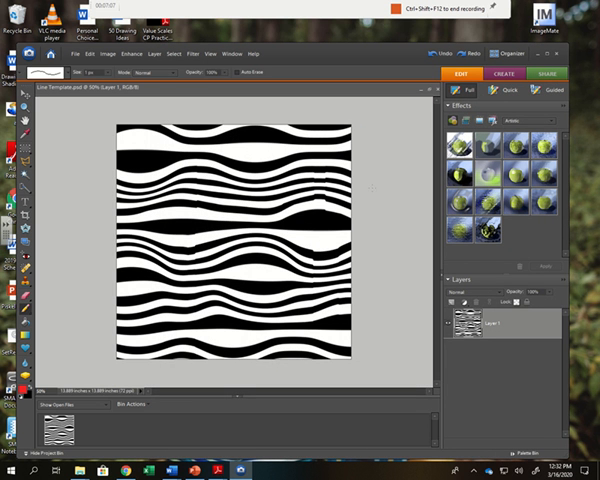